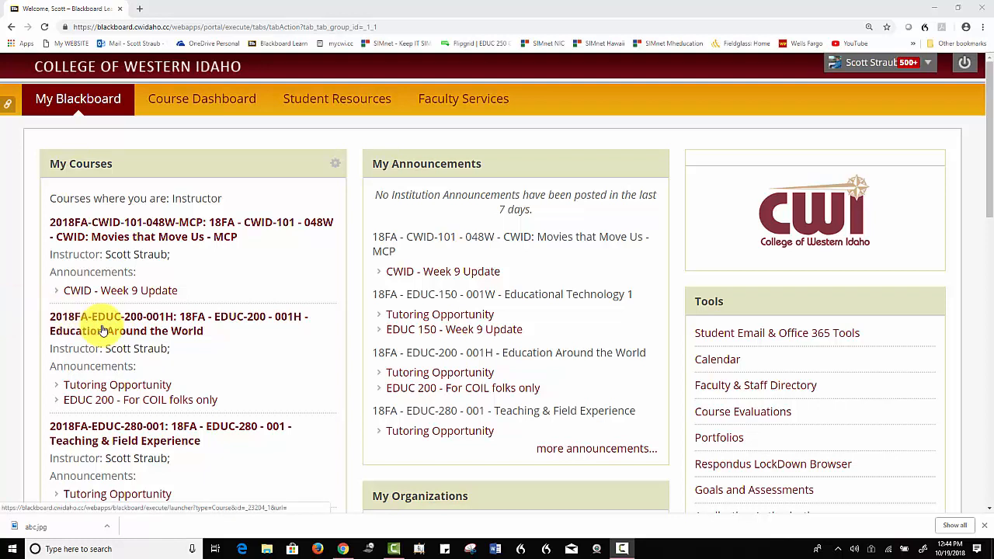
mouse_move(75, 433)
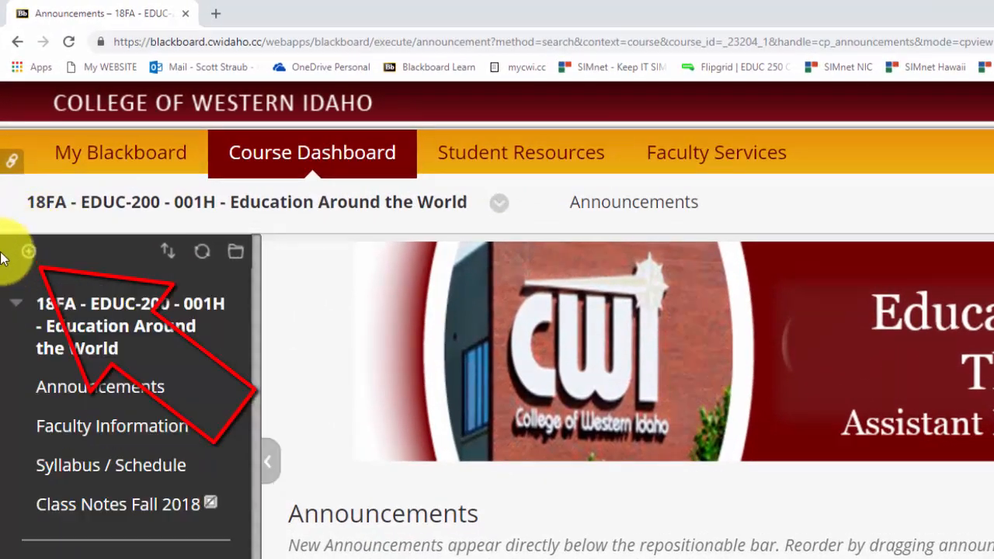
Create a Tool Link named 'Send All Messages' pointing to Qwickly Tools, leaving it unavailable to users
left_click(28, 252)
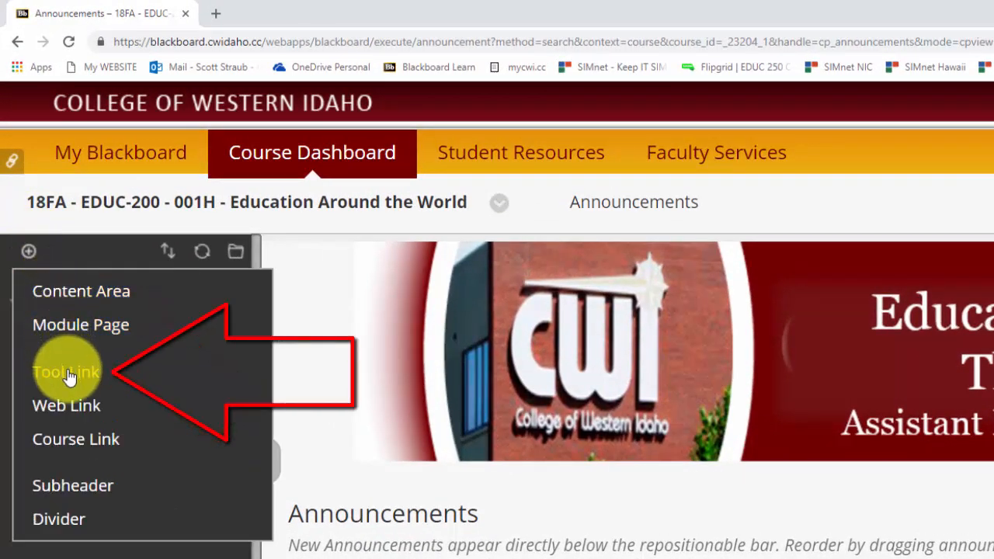
left_click(66, 372)
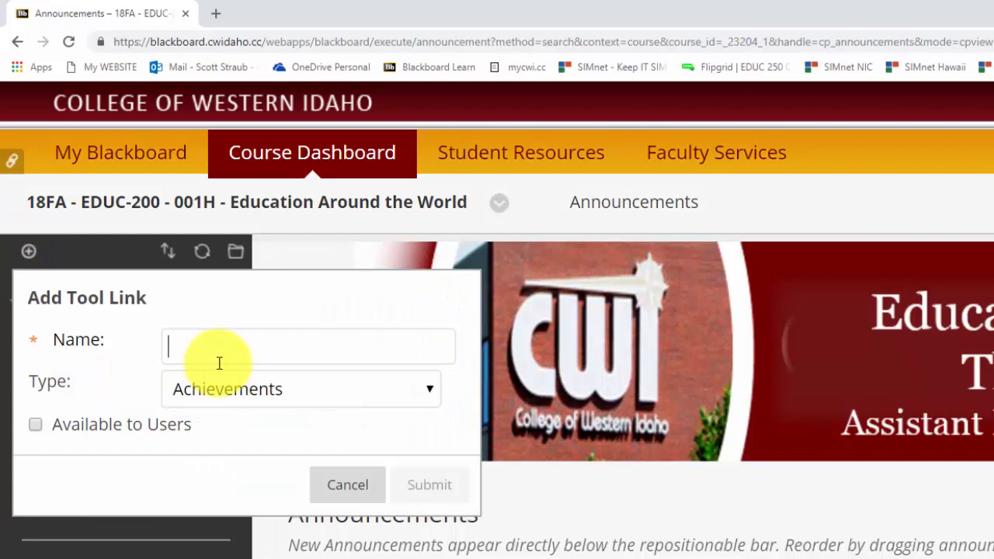
type("Send")
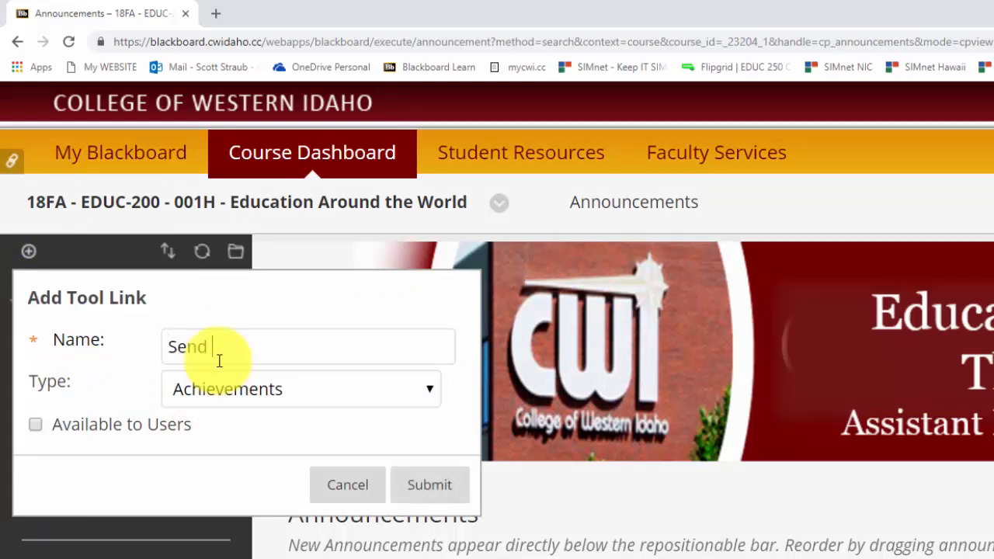
type("All Messages")
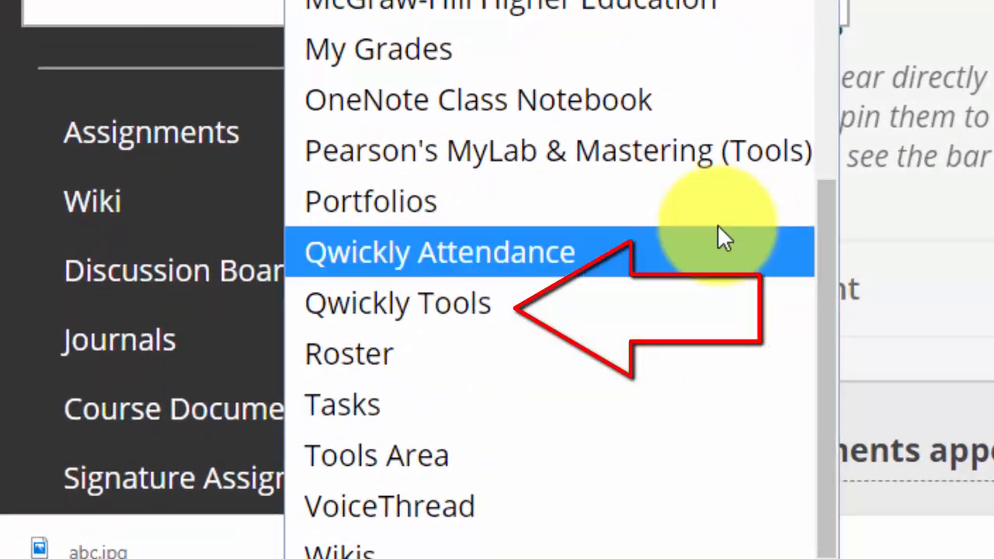
left_click(397, 303)
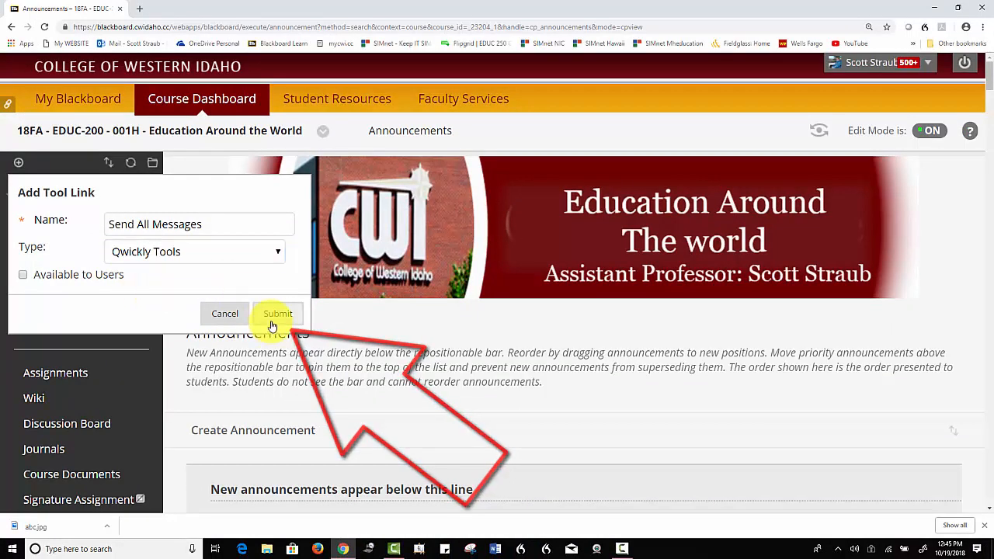
Submit the new link so Send All Messages appears in the course menu below Take Attendance
left_click(277, 314)
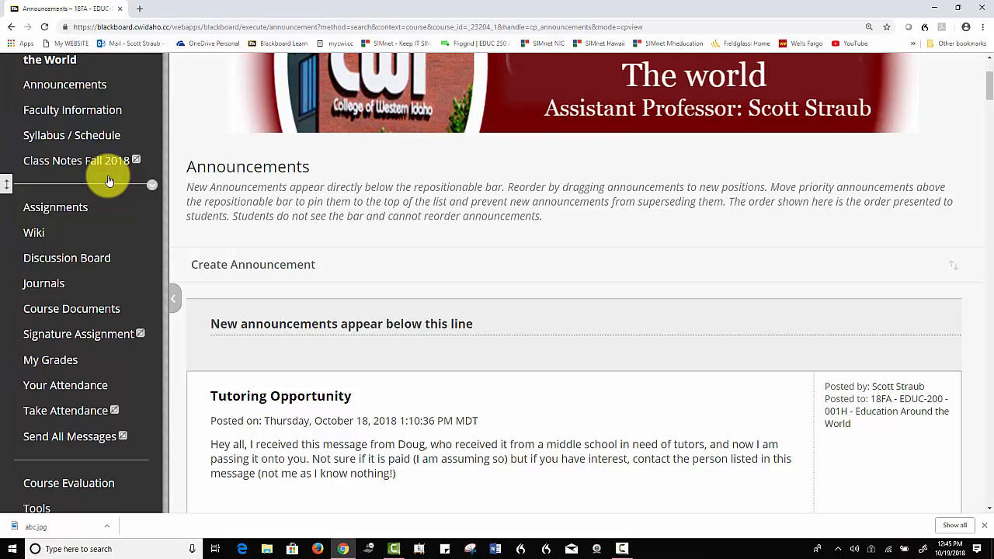
scroll("down", 3)
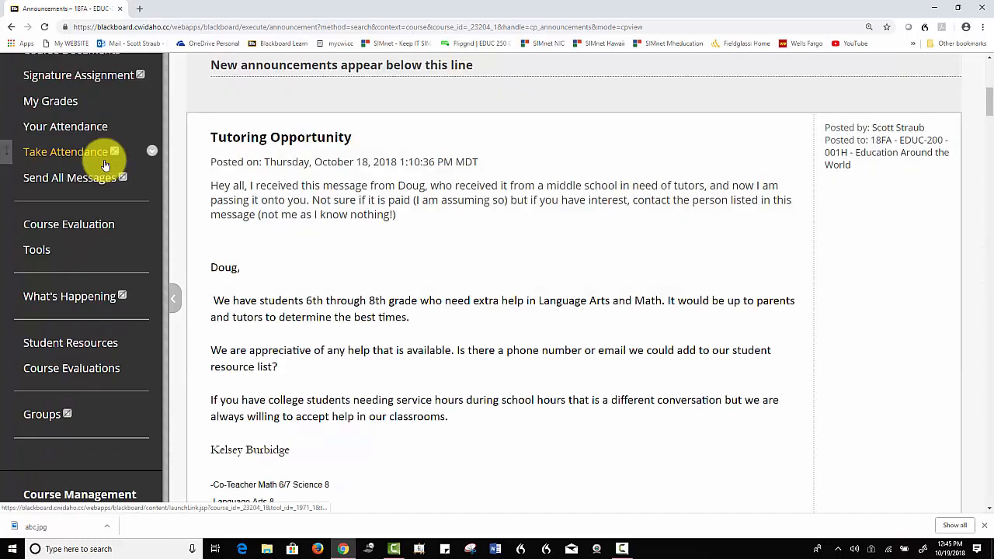
mouse_move(70, 177)
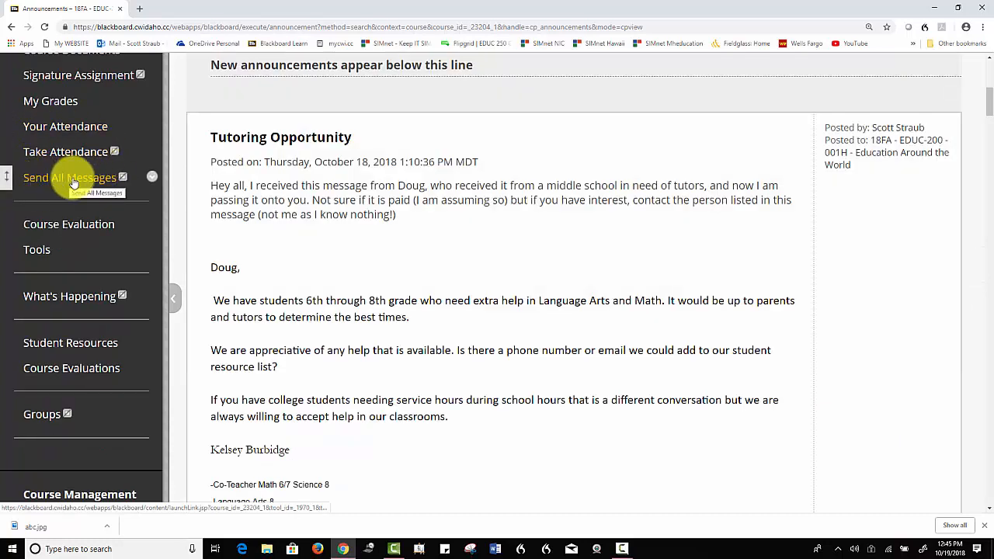
Launch Qwickly Tools from the hidden Send All Messages menu link
left_click(70, 177)
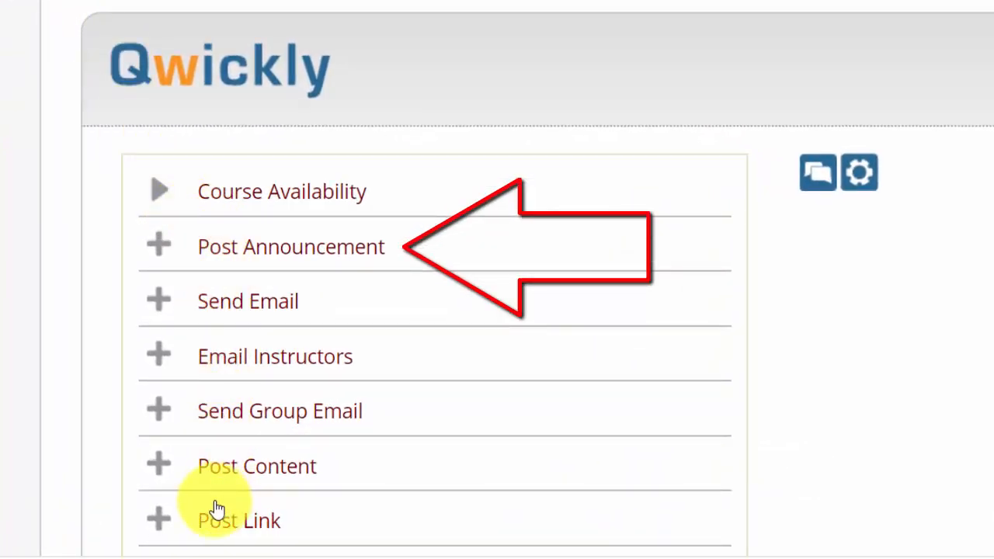
mouse_move(217, 378)
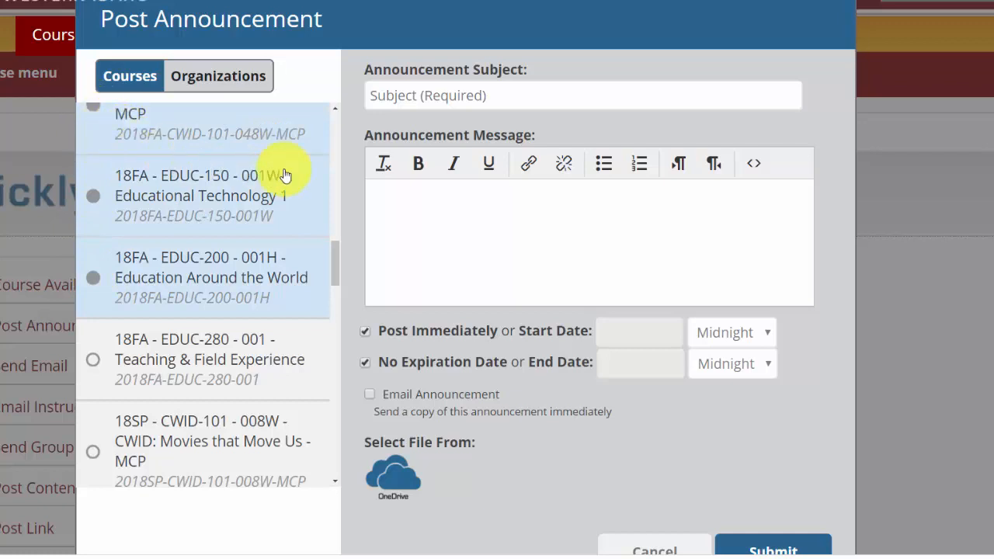
Start a Post Announcement and turn on the Email Announcement copy option
left_click(583, 94)
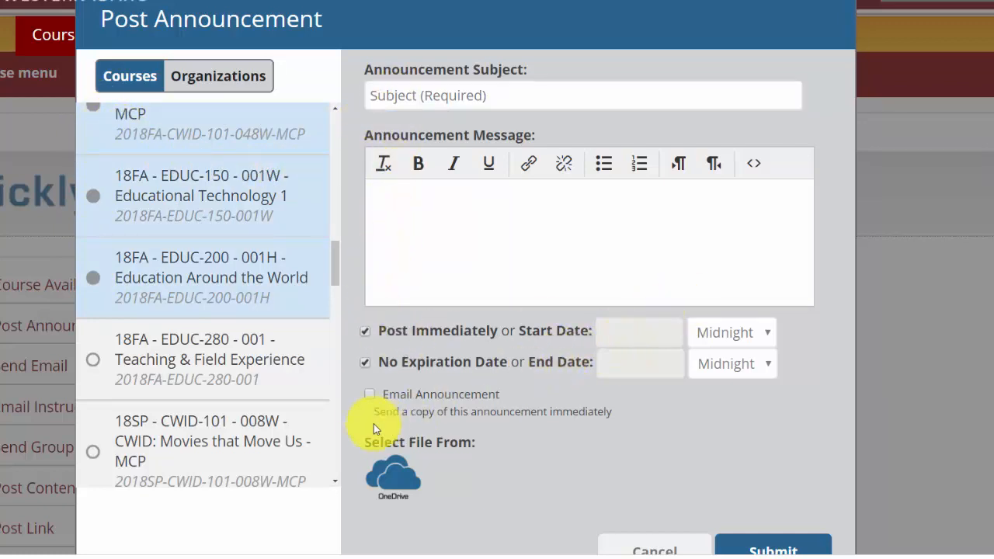
left_click(370, 394)
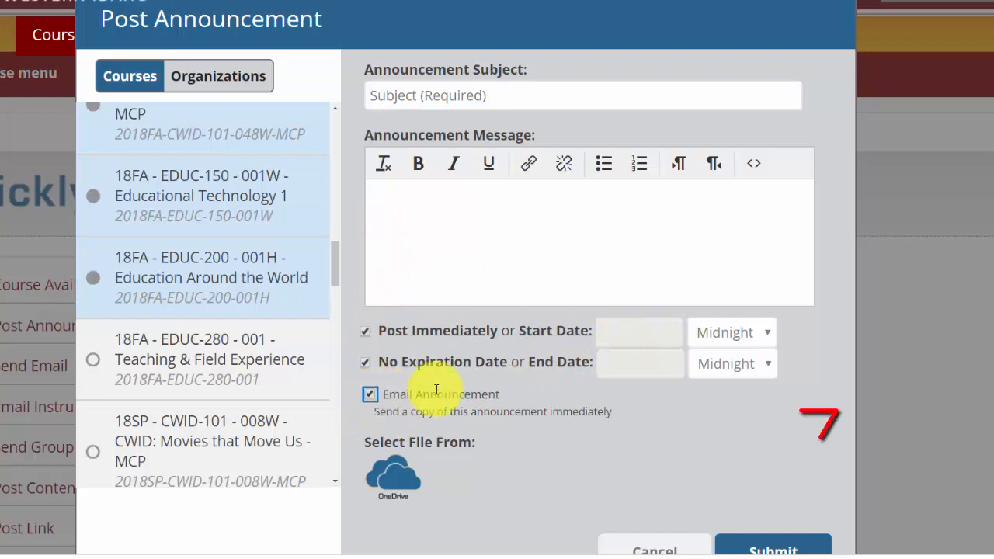